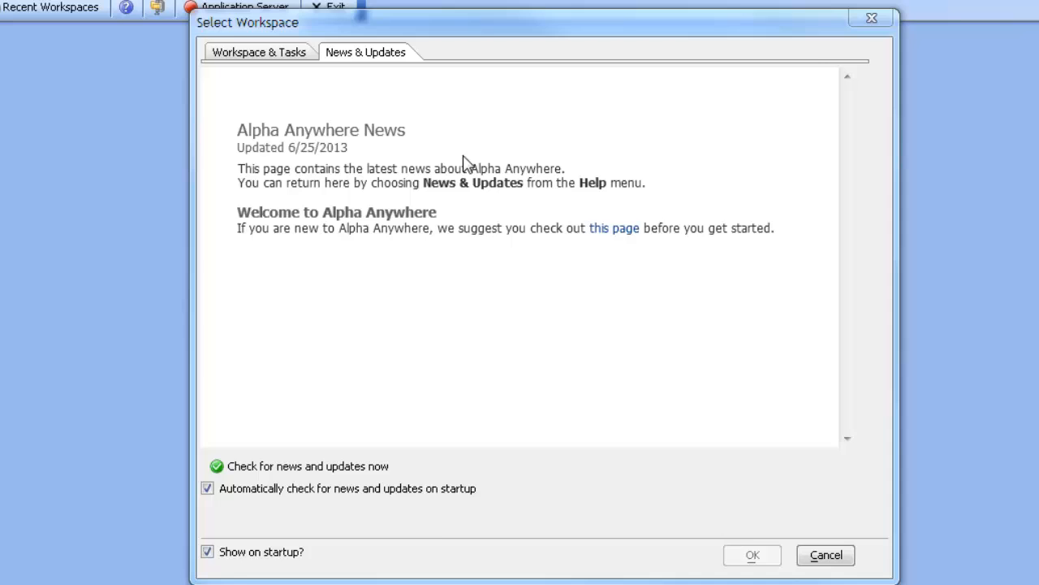
Step: Switch from the news page to the Workspace & Tasks options listing AppServerDemo
{"action": "left_click", "coordinate": [259, 52]}
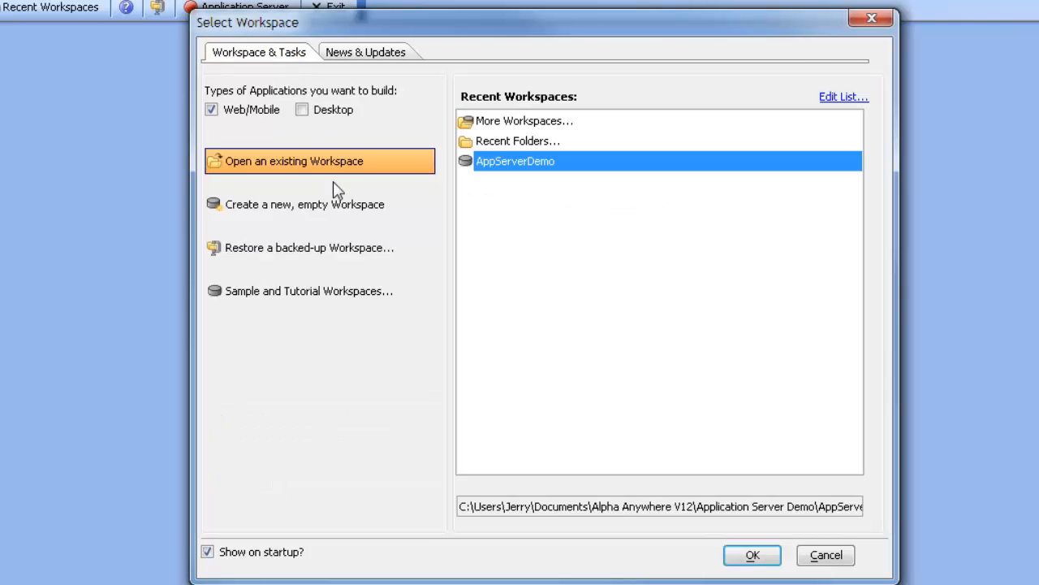
{"action": "mouse_move", "coordinate": [248, 110]}
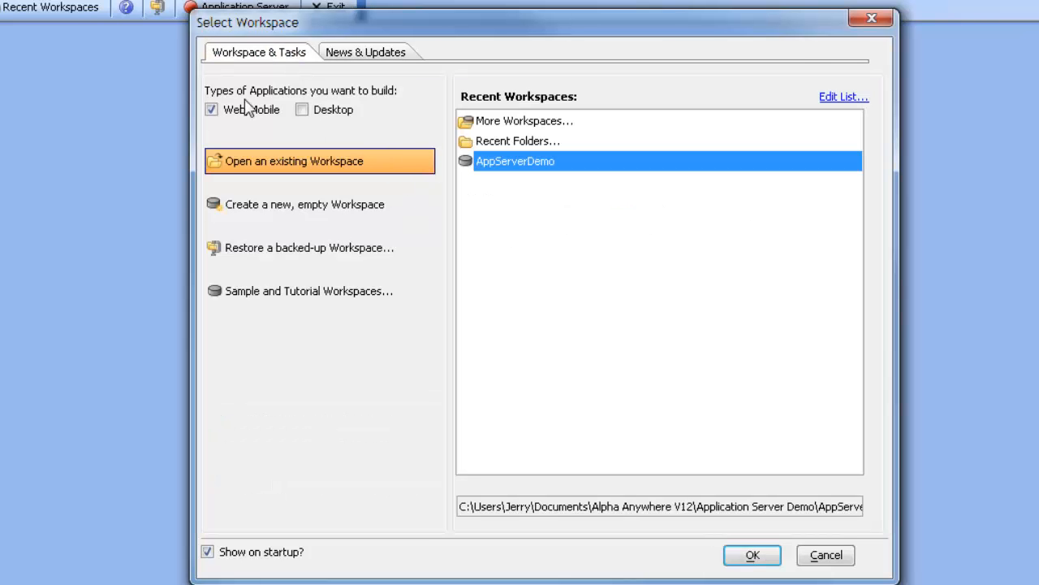
{"action": "mouse_move", "coordinate": [252, 124]}
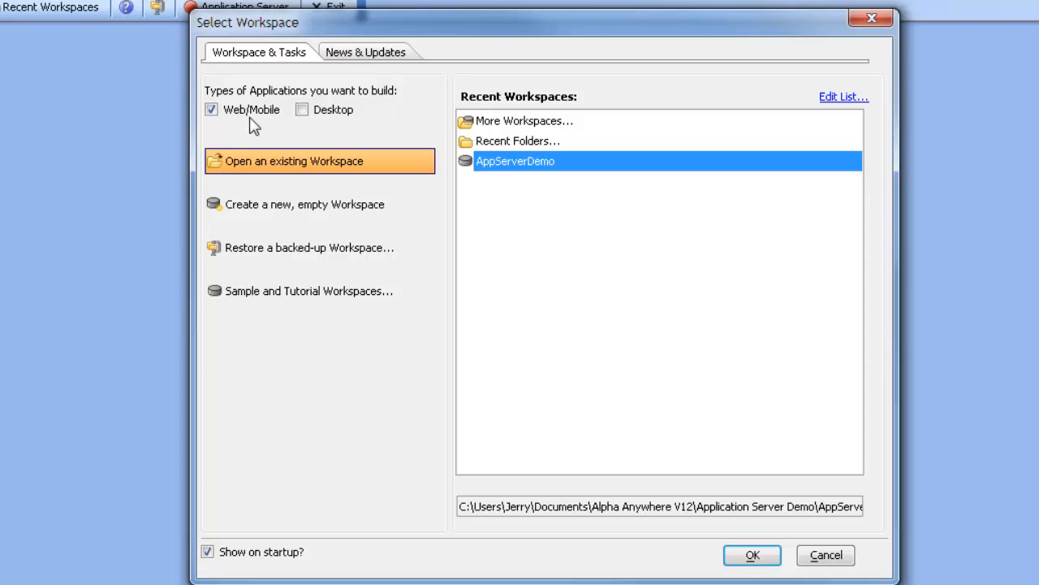
{"action": "mouse_move", "coordinate": [331, 156]}
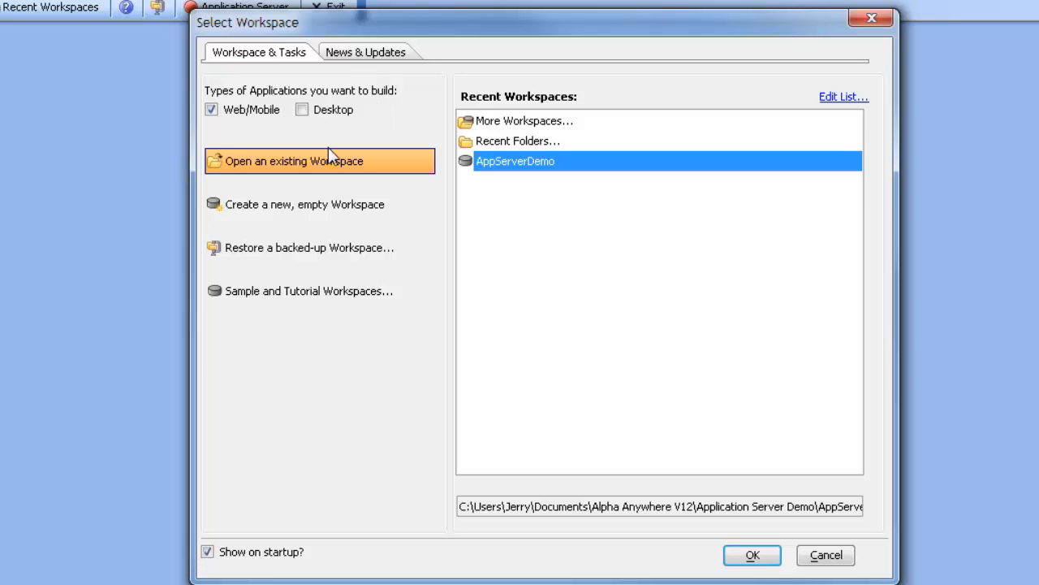
{"action": "mouse_move", "coordinate": [417, 166]}
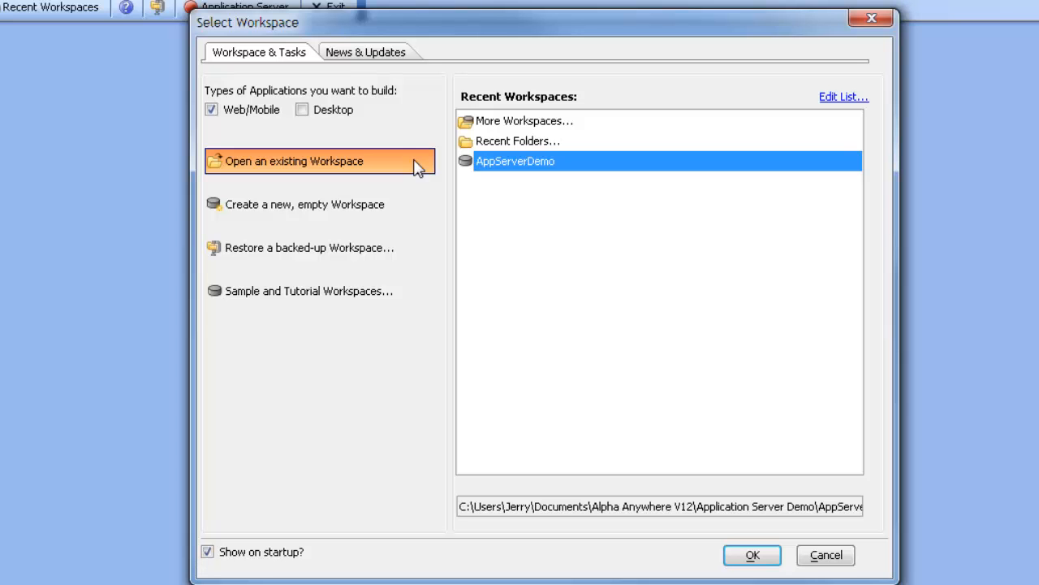
{"action": "mouse_move", "coordinate": [319, 291]}
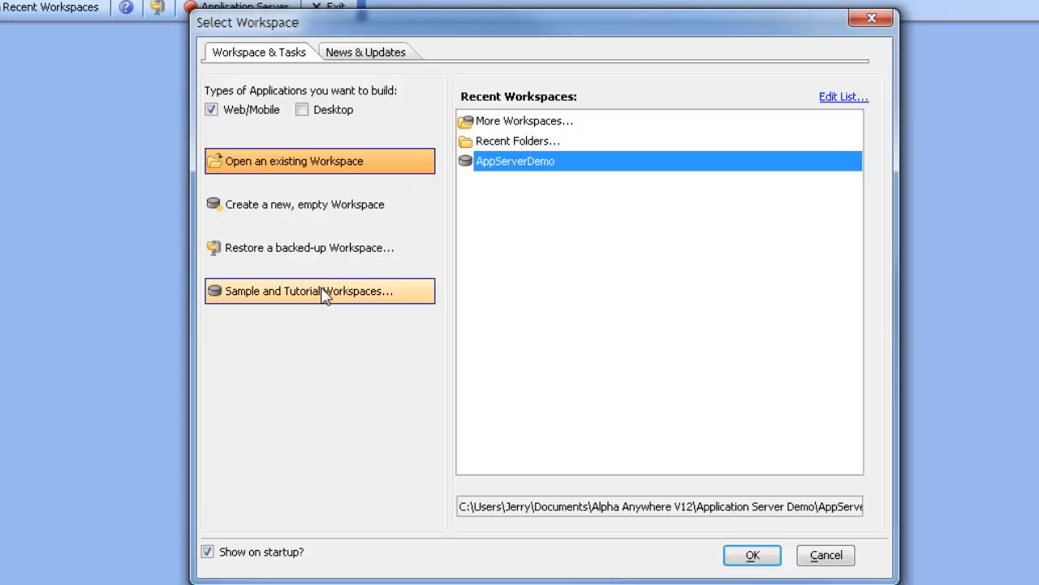
Step: Show the sample and tutorial workspaces and select Application Server Demo
{"action": "left_click", "coordinate": [319, 290]}
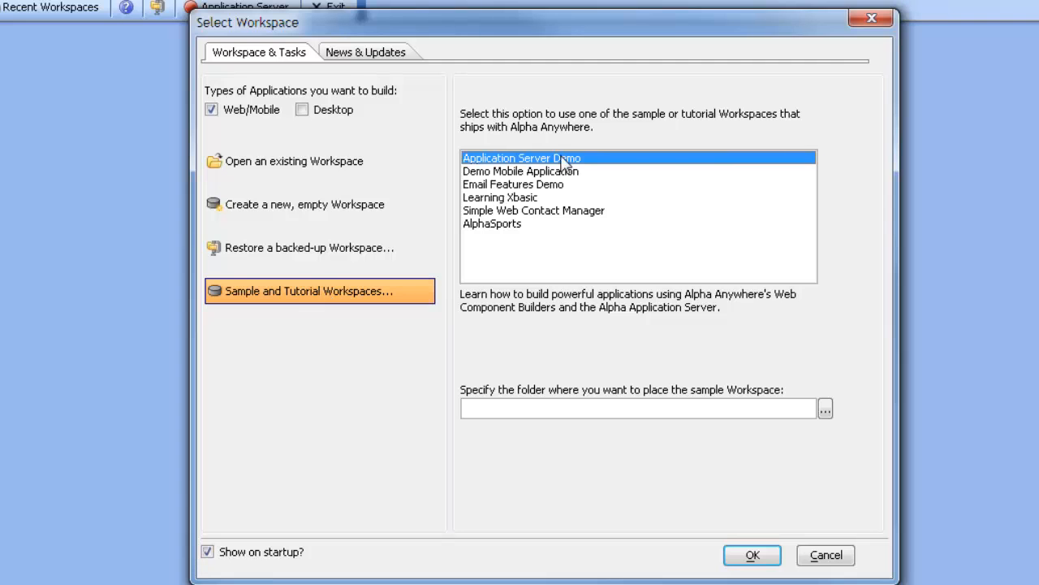
{"action": "mouse_move", "coordinate": [701, 180]}
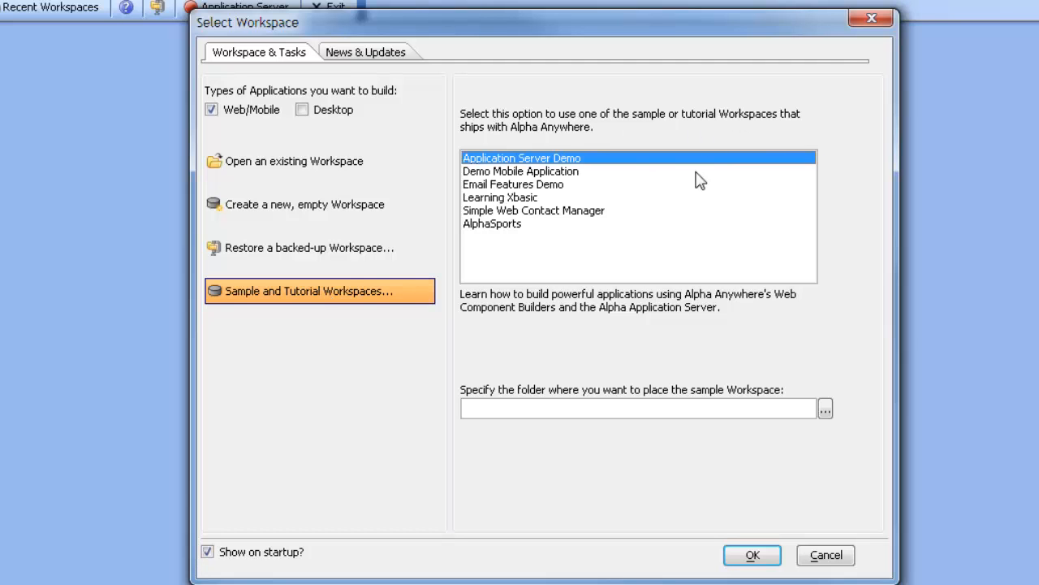
{"action": "left_click", "coordinate": [521, 171]}
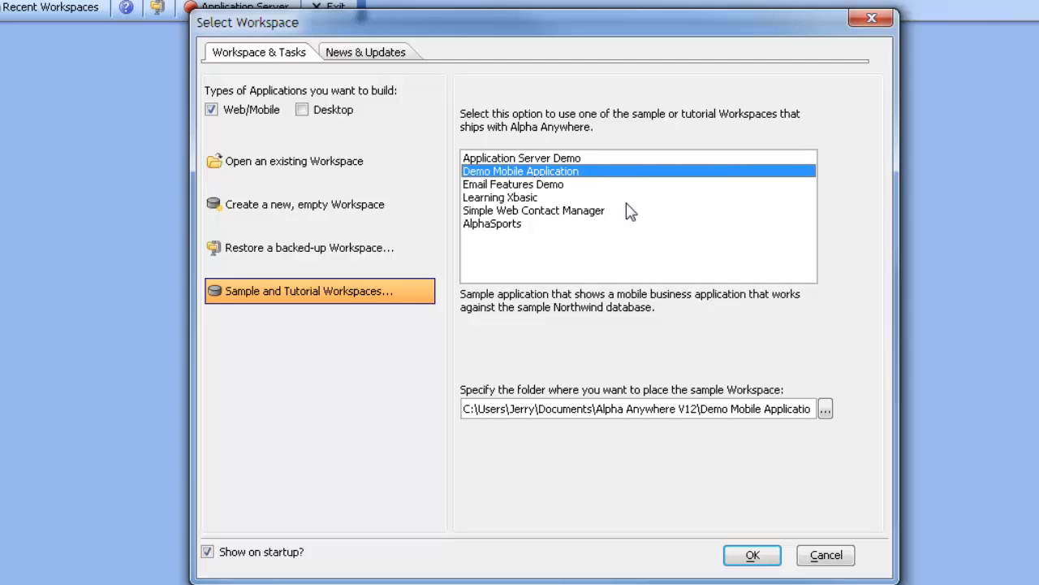
{"action": "left_click", "coordinate": [522, 157]}
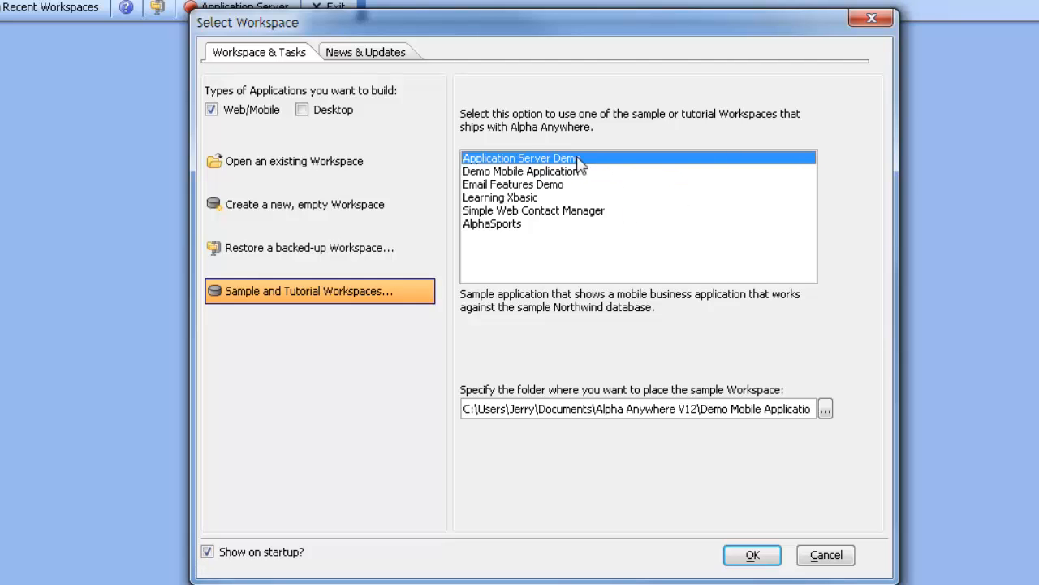
{"action": "left_click", "coordinate": [521, 158]}
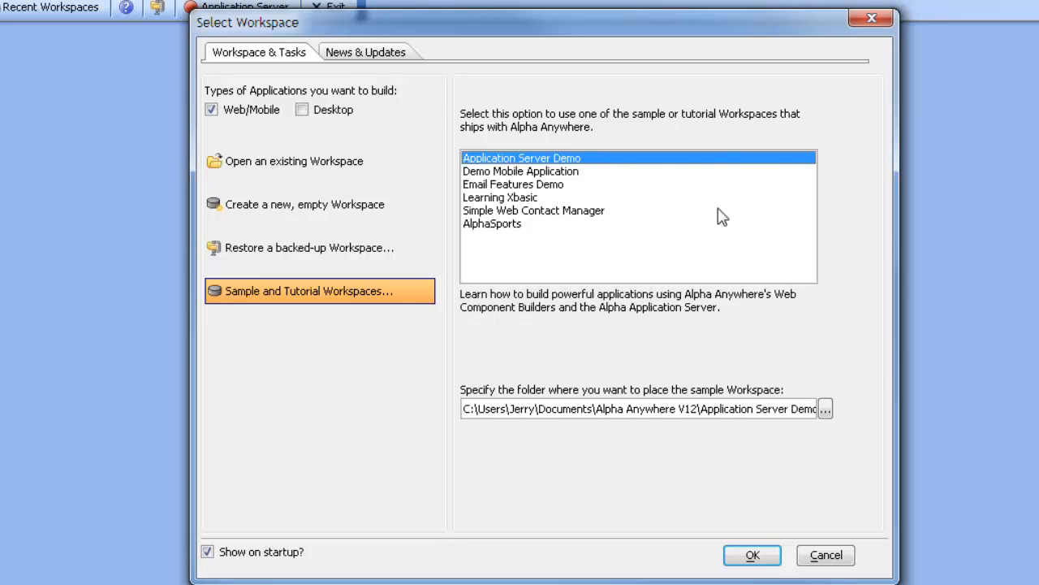
{"action": "mouse_move", "coordinate": [612, 195]}
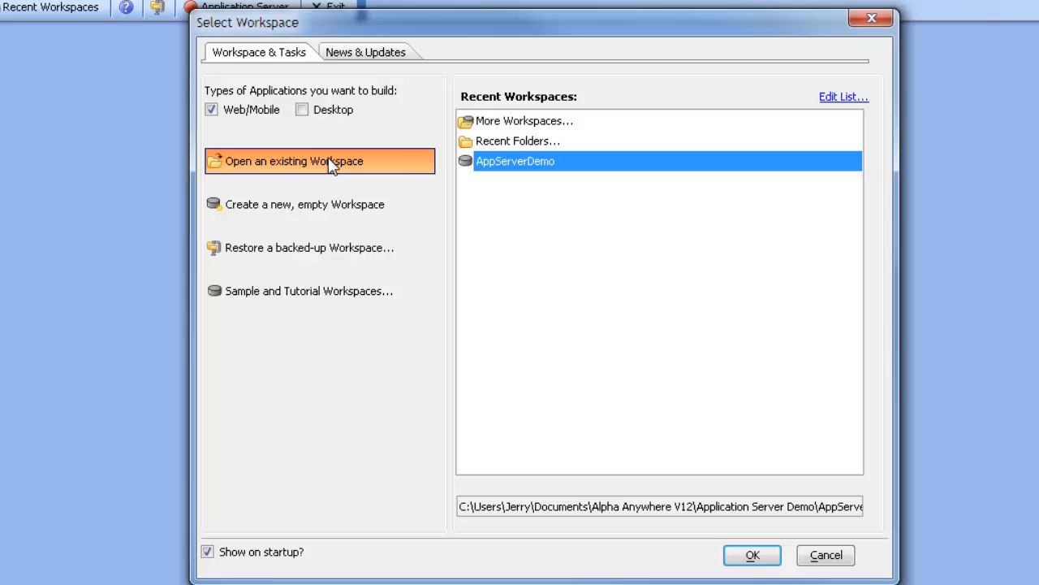
{"action": "mouse_move", "coordinate": [526, 162]}
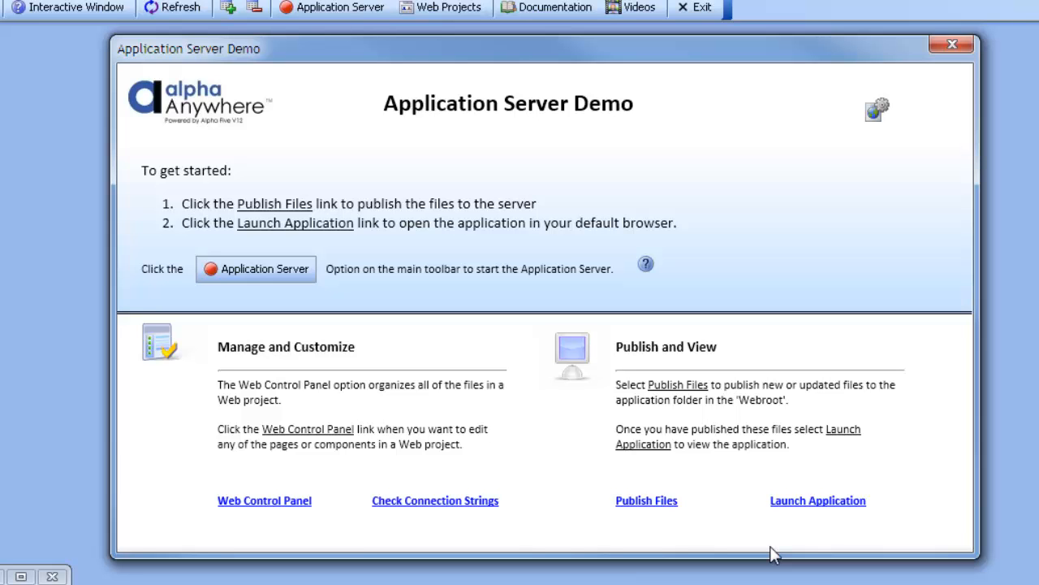
{"action": "mouse_move", "coordinate": [666, 269]}
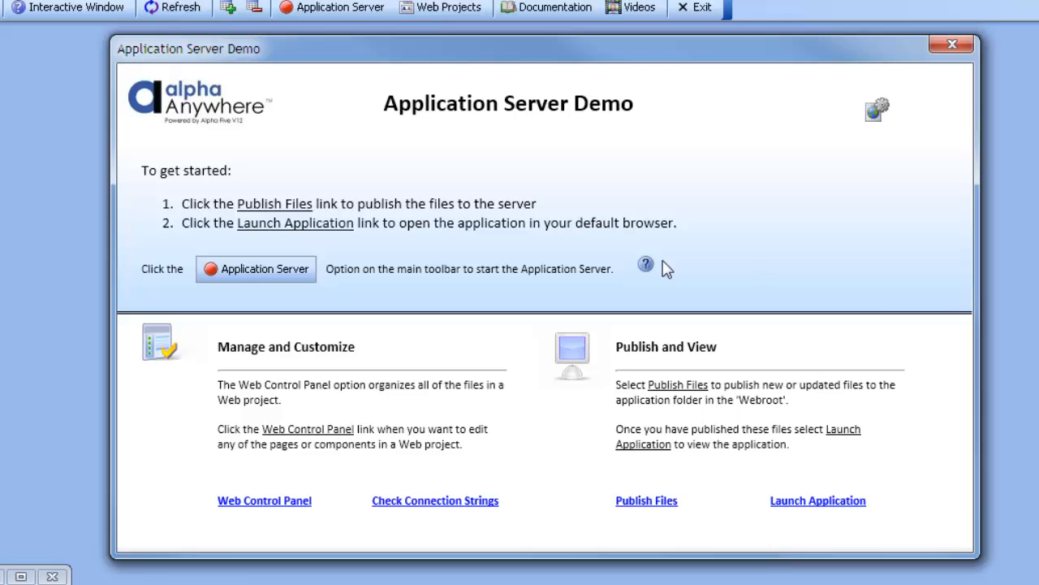
{"action": "mouse_move", "coordinate": [645, 264]}
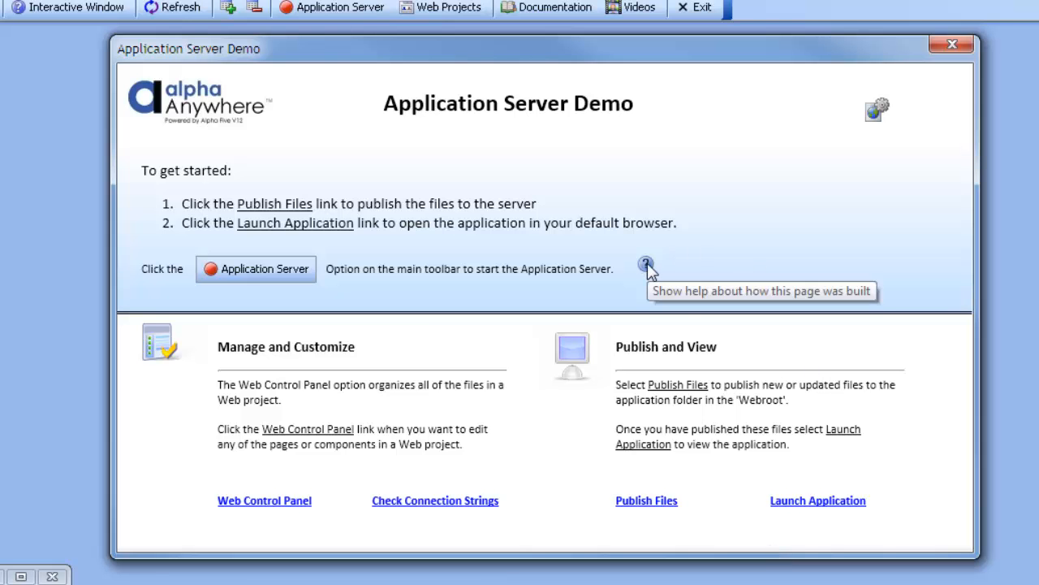
{"action": "left_click", "coordinate": [645, 264]}
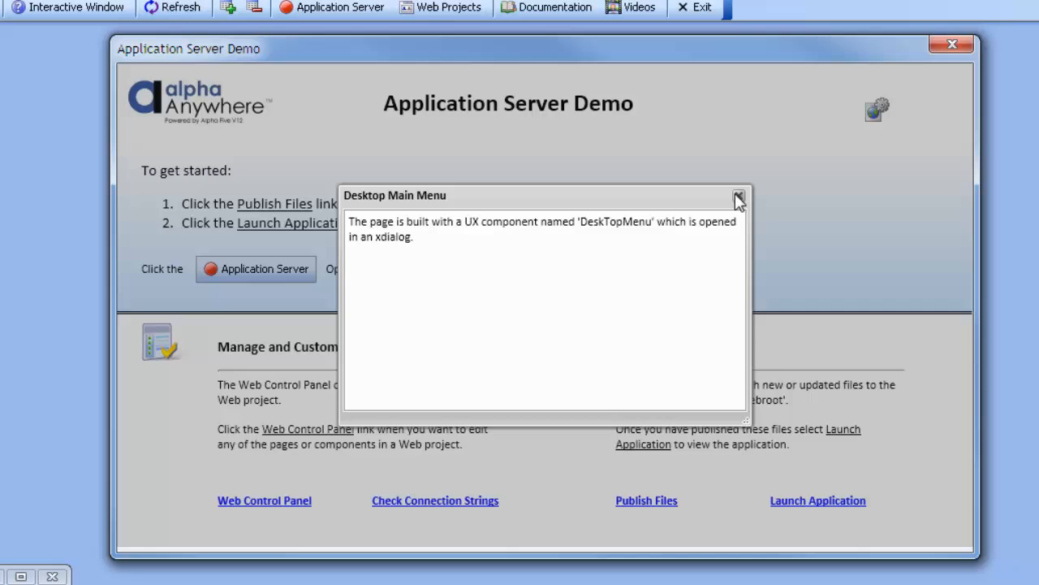
{"action": "left_click", "coordinate": [738, 198]}
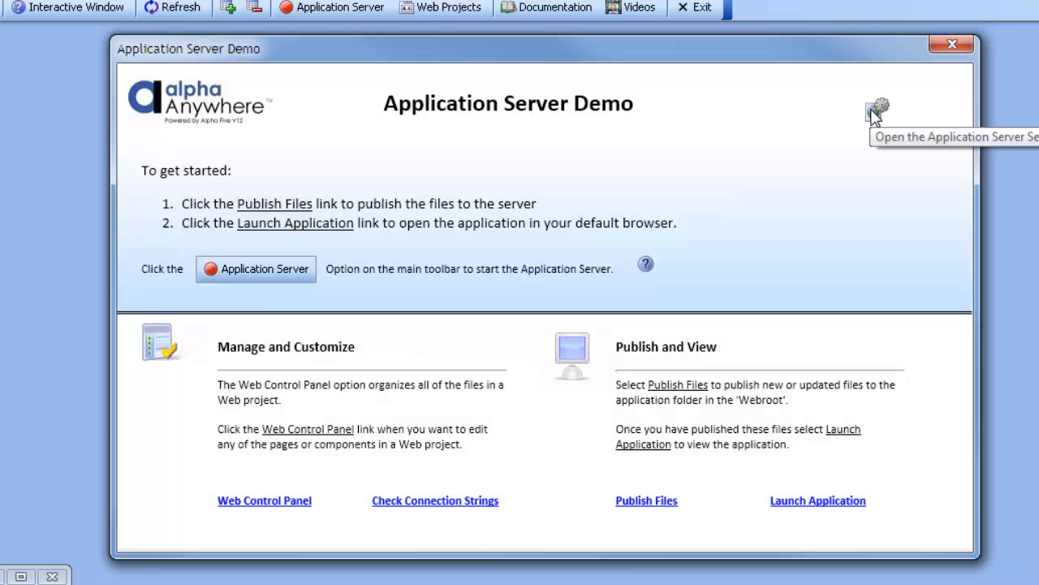
{"action": "left_click", "coordinate": [877, 108]}
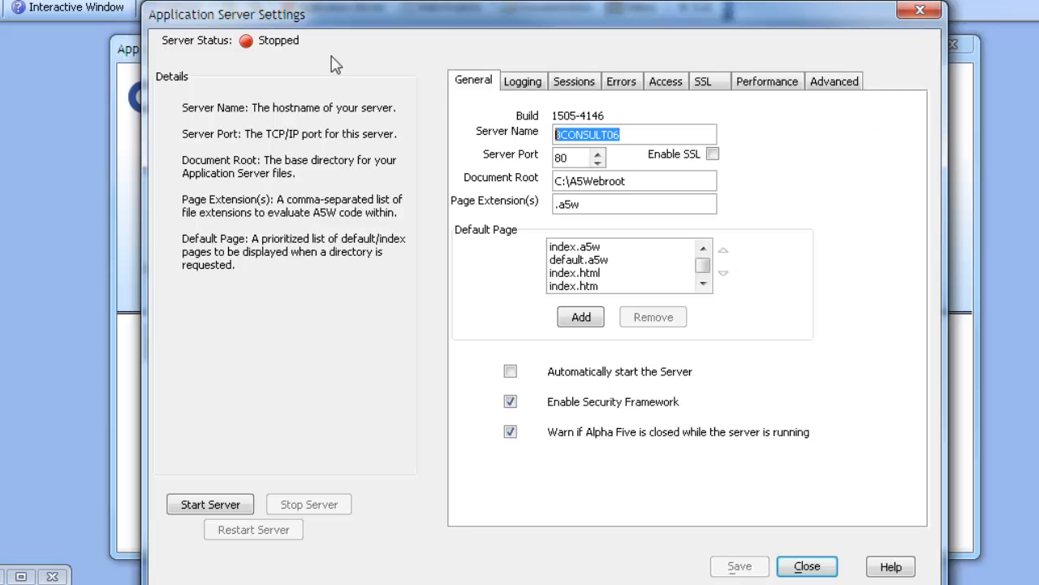
{"action": "left_click", "coordinate": [807, 566]}
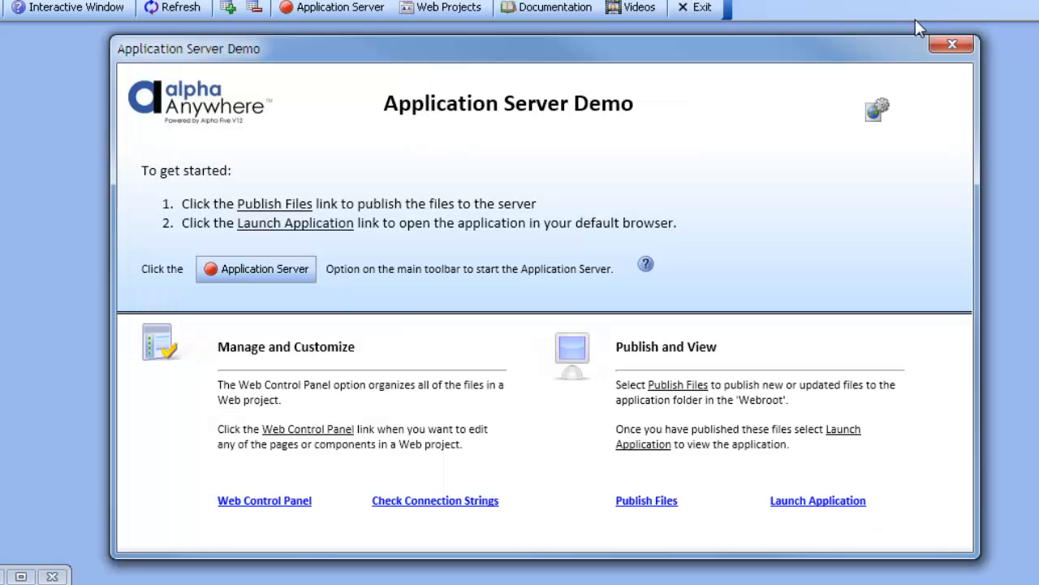
{"action": "mouse_move", "coordinate": [264, 500]}
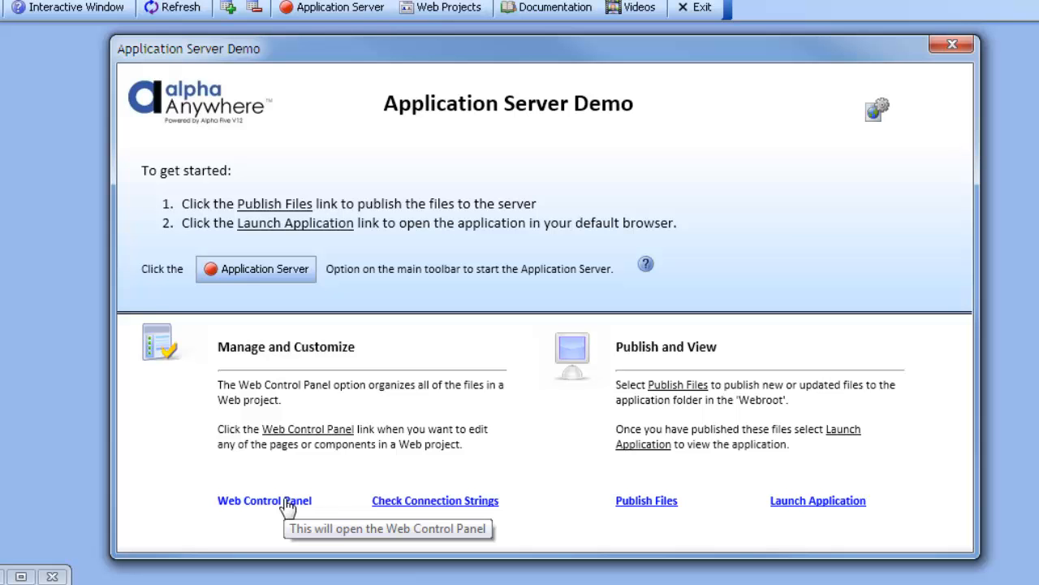
{"action": "mouse_move", "coordinate": [435, 501]}
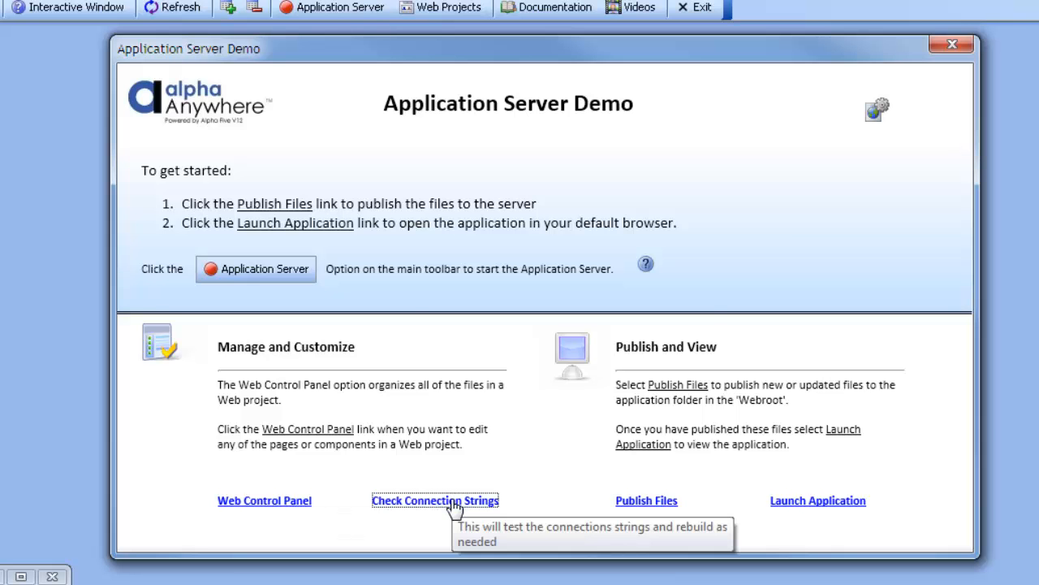
Step: Run Check Connection Strings and dismiss the all-valid result message
{"action": "left_click", "coordinate": [435, 500]}
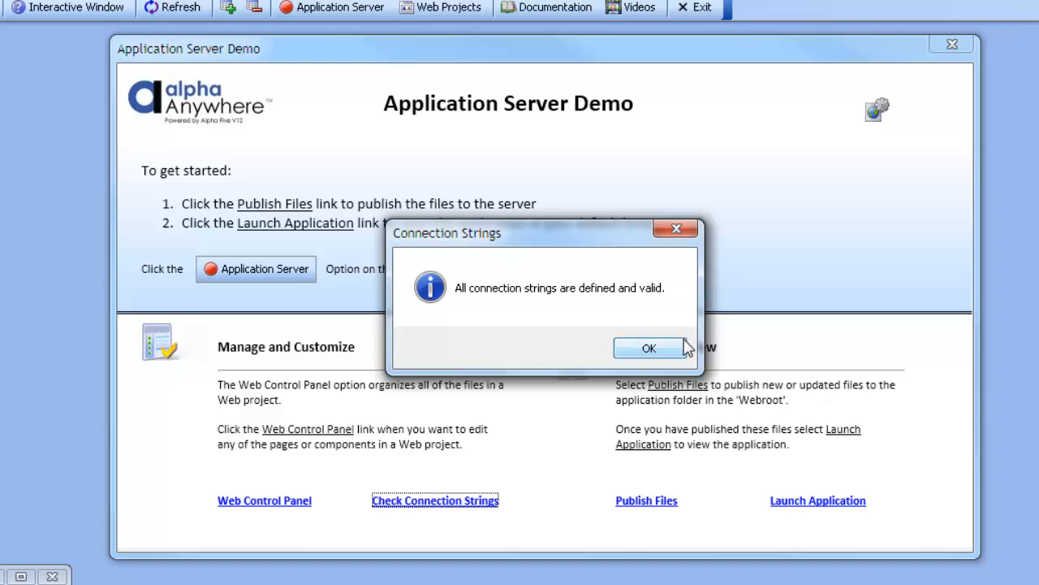
{"action": "left_click", "coordinate": [648, 347]}
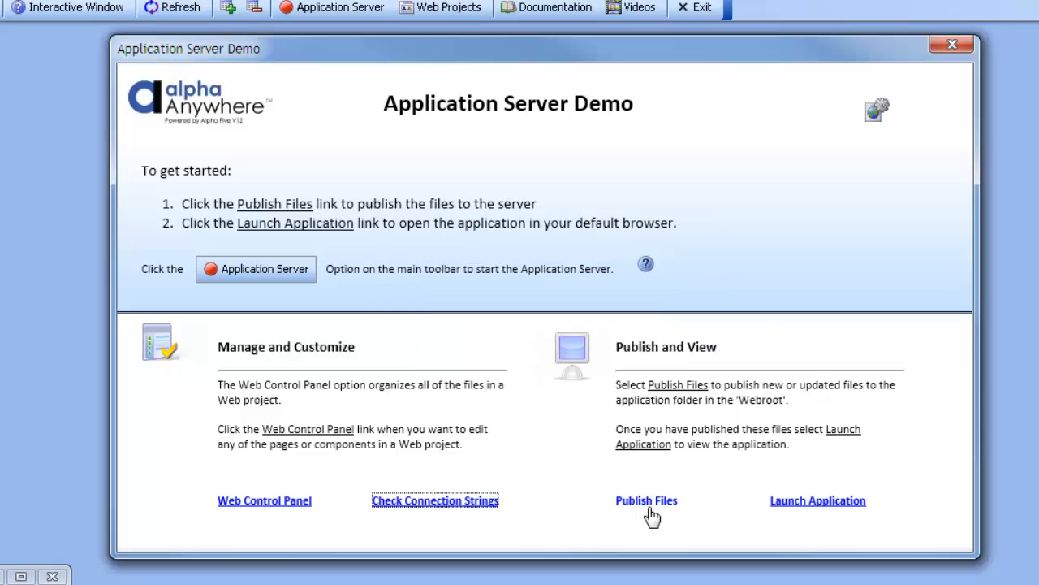
{"action": "left_click", "coordinate": [646, 500]}
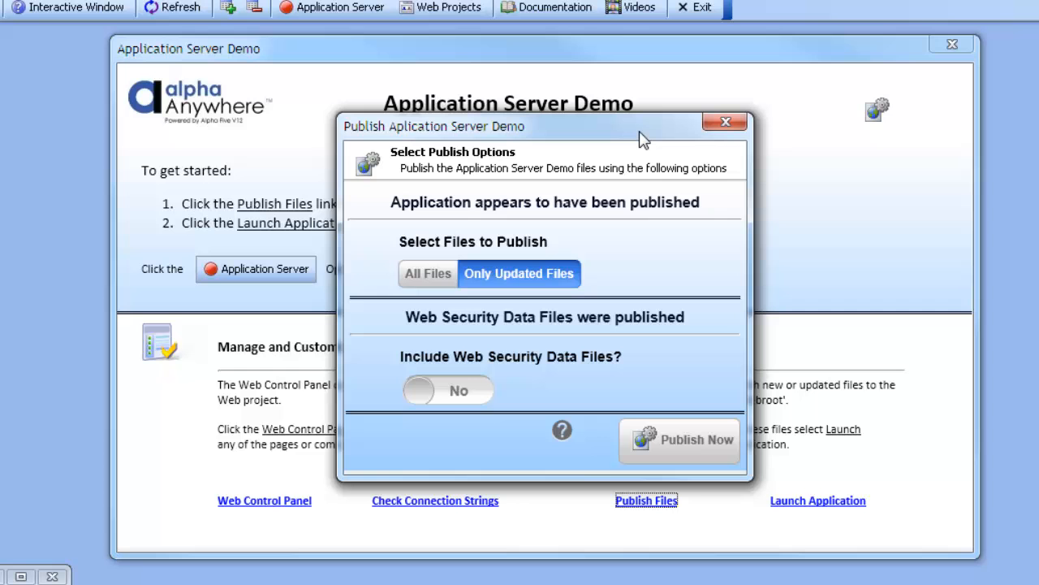
{"action": "mouse_move", "coordinate": [673, 344]}
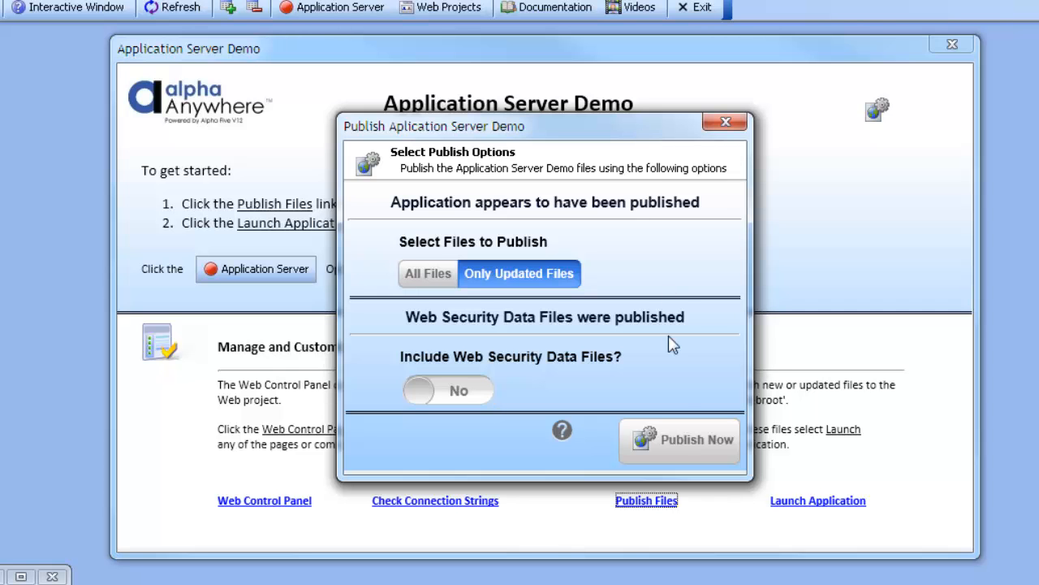
{"action": "mouse_move", "coordinate": [678, 445]}
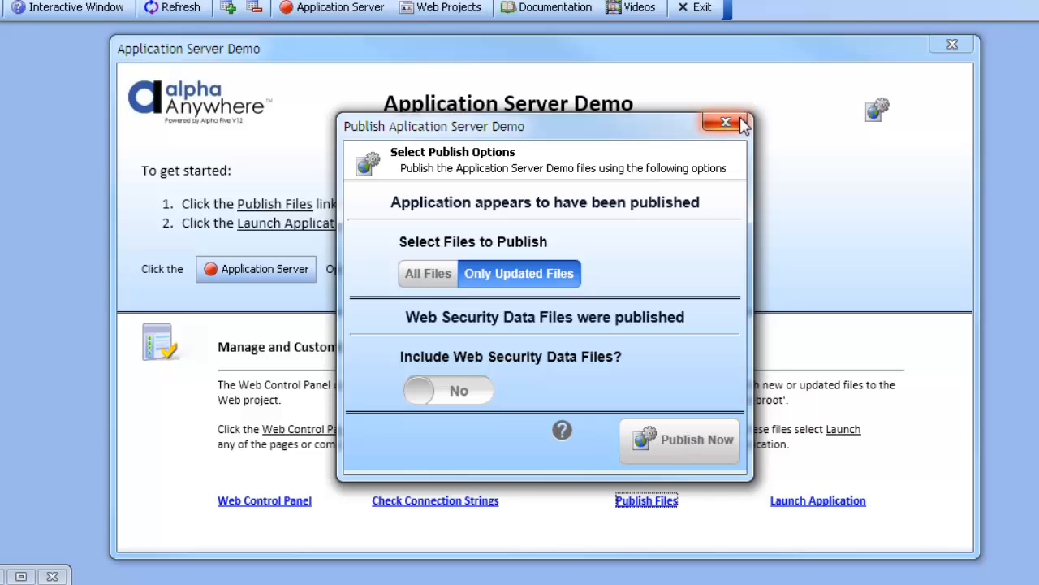
{"action": "left_click", "coordinate": [724, 122]}
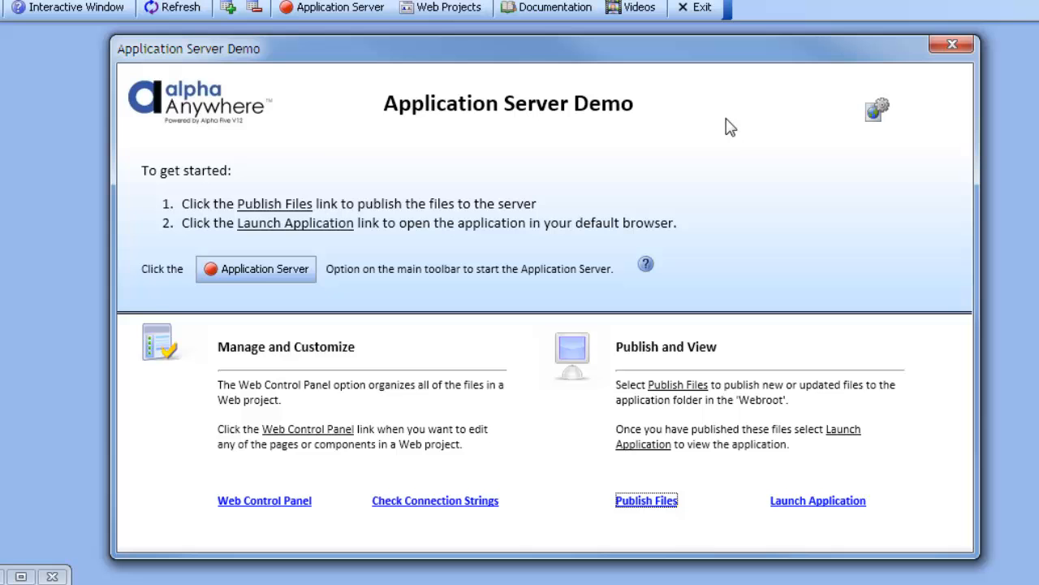
{"action": "mouse_move", "coordinate": [830, 520]}
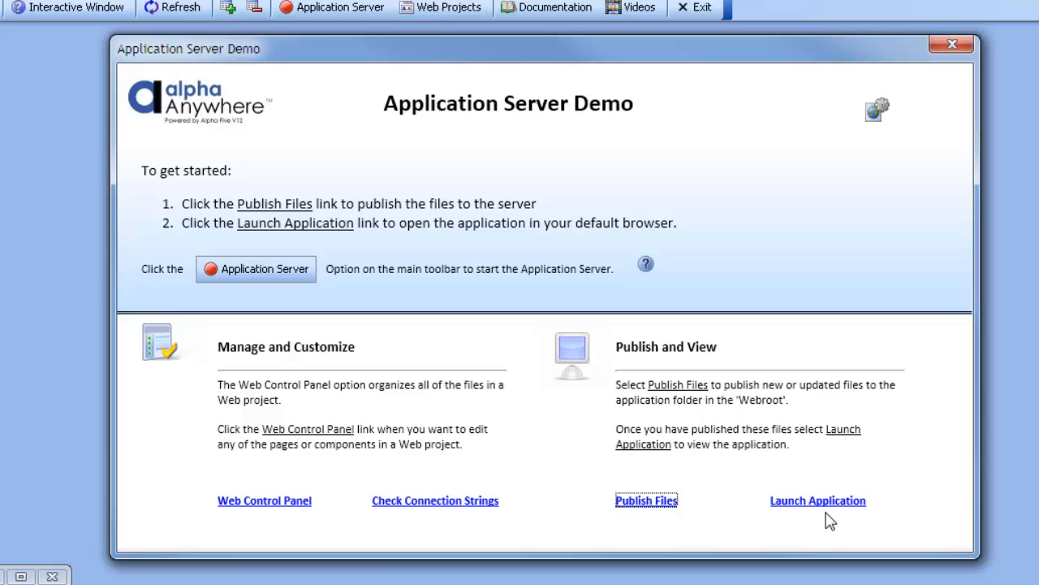
{"action": "mouse_move", "coordinate": [817, 500]}
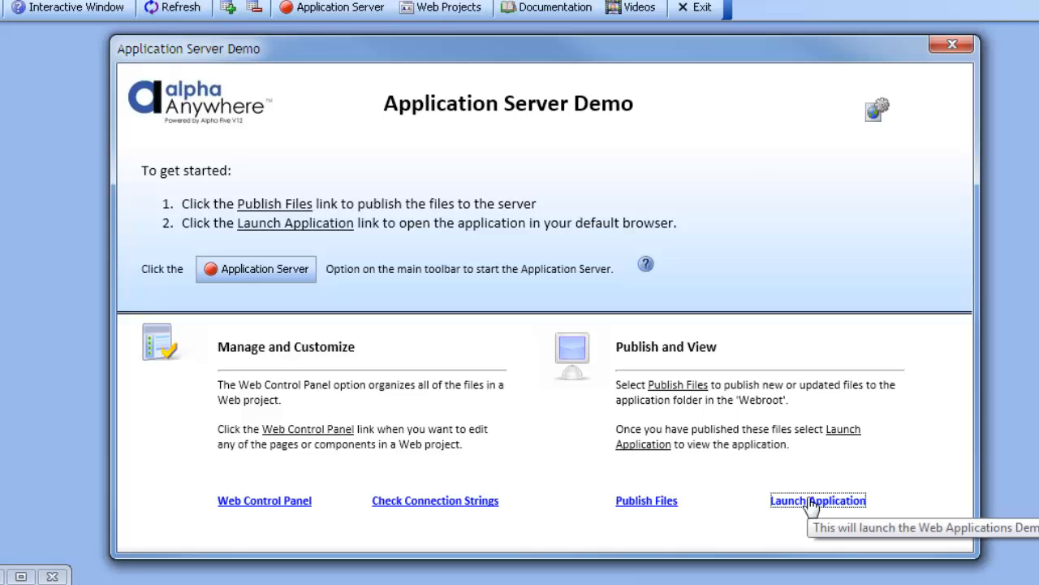
Step: Launch the application, choosing 'No - Continue with Preview' in the Start Server notice
{"action": "left_click", "coordinate": [818, 500]}
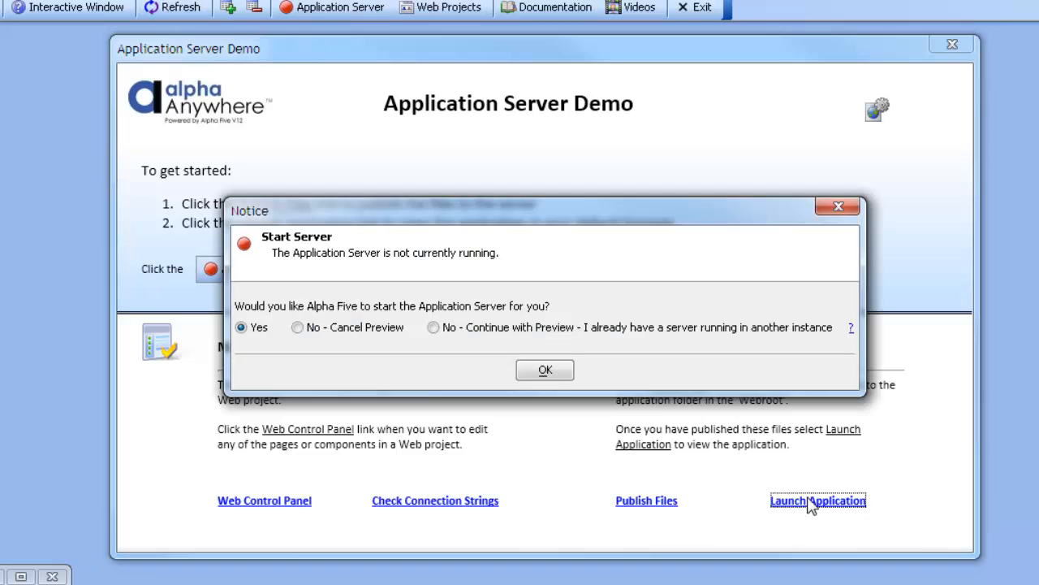
{"action": "mouse_move", "coordinate": [408, 218]}
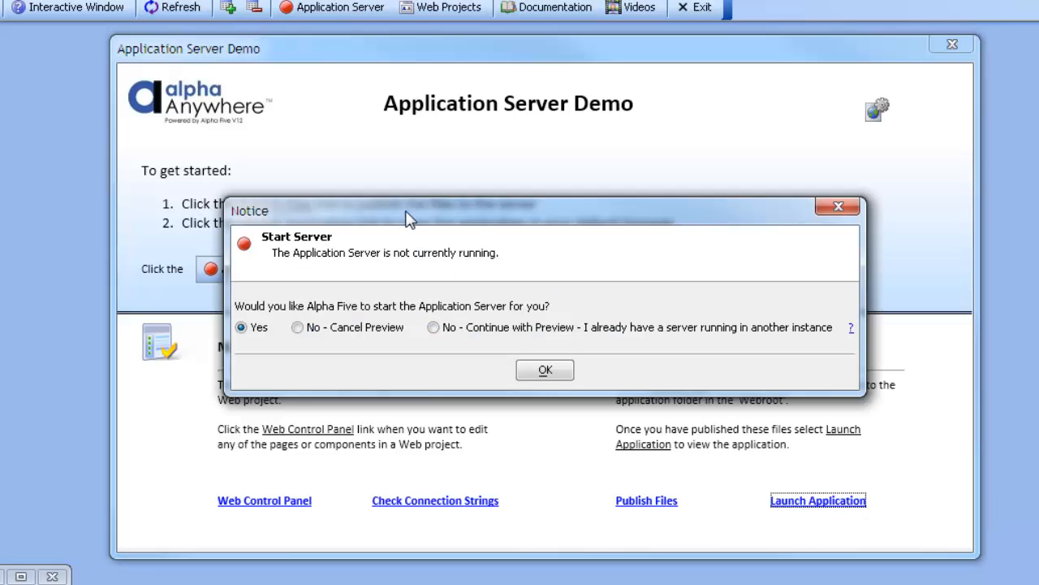
{"action": "mouse_move", "coordinate": [568, 235]}
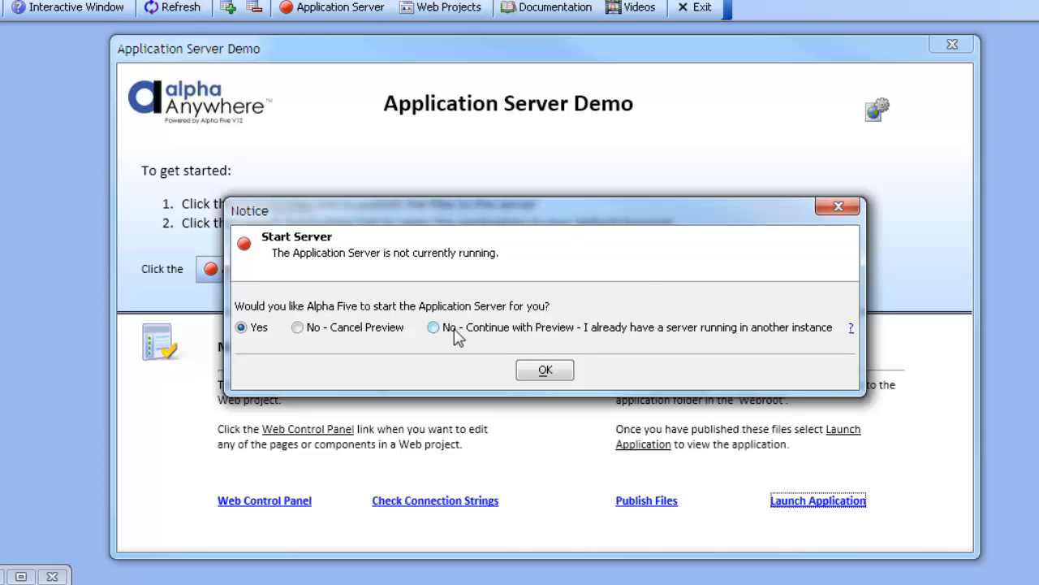
{"action": "left_click", "coordinate": [433, 327]}
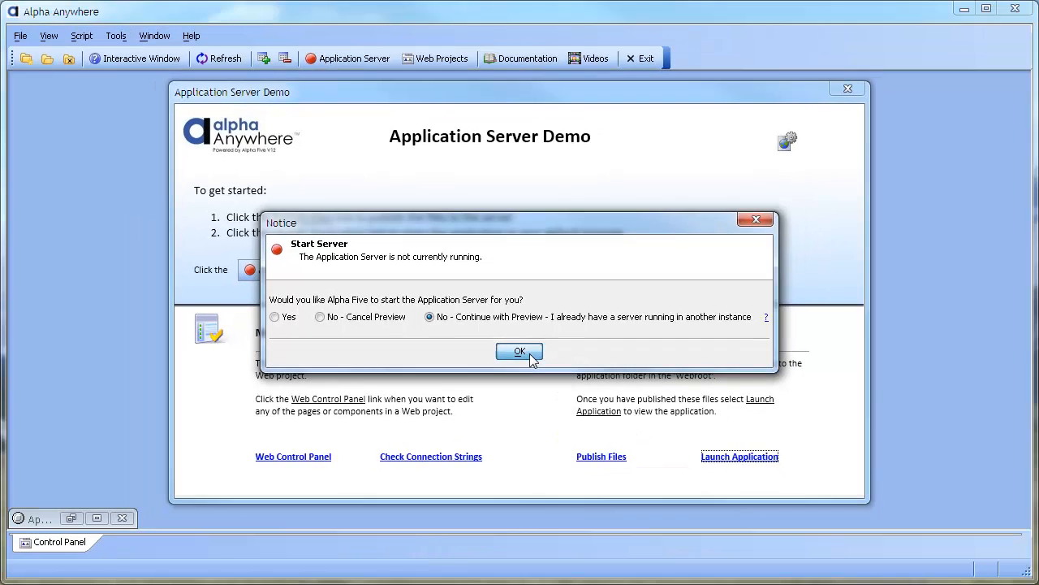
{"action": "left_click", "coordinate": [519, 351]}
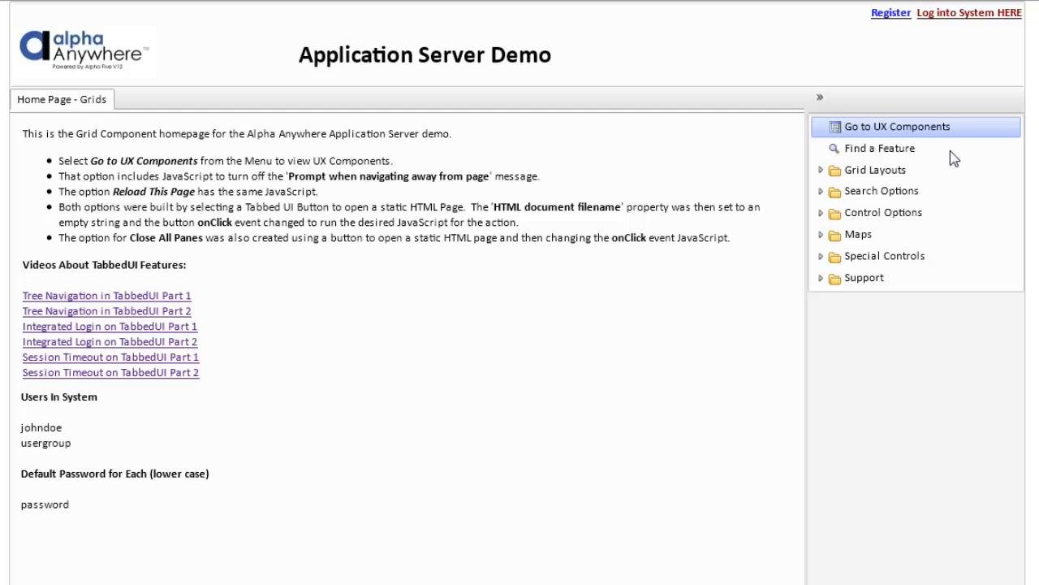
{"action": "mouse_move", "coordinate": [896, 131]}
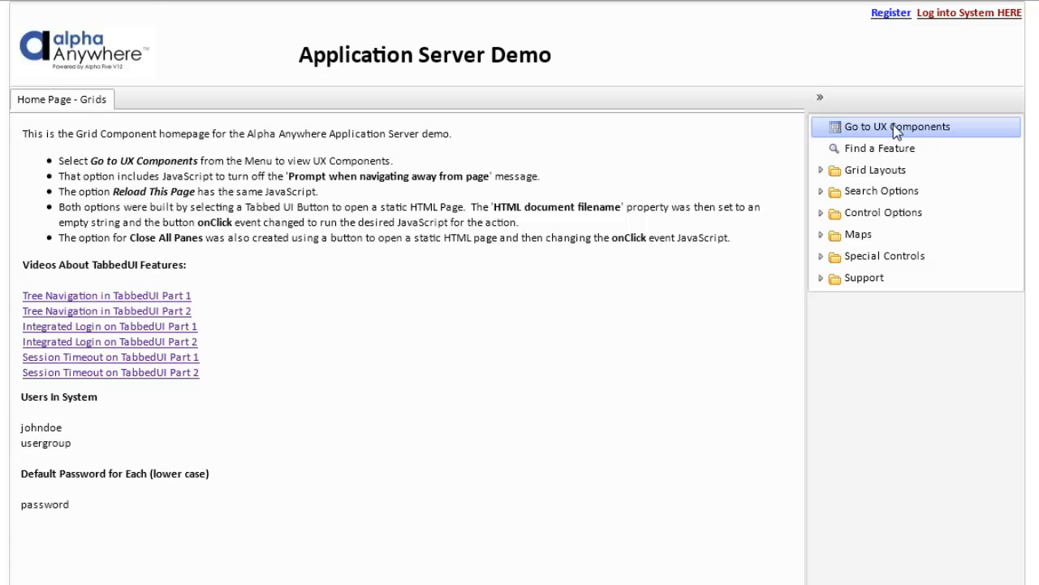
Step: Go to the UX Components home page from the app's right-hand menu
{"action": "left_click", "coordinate": [896, 126]}
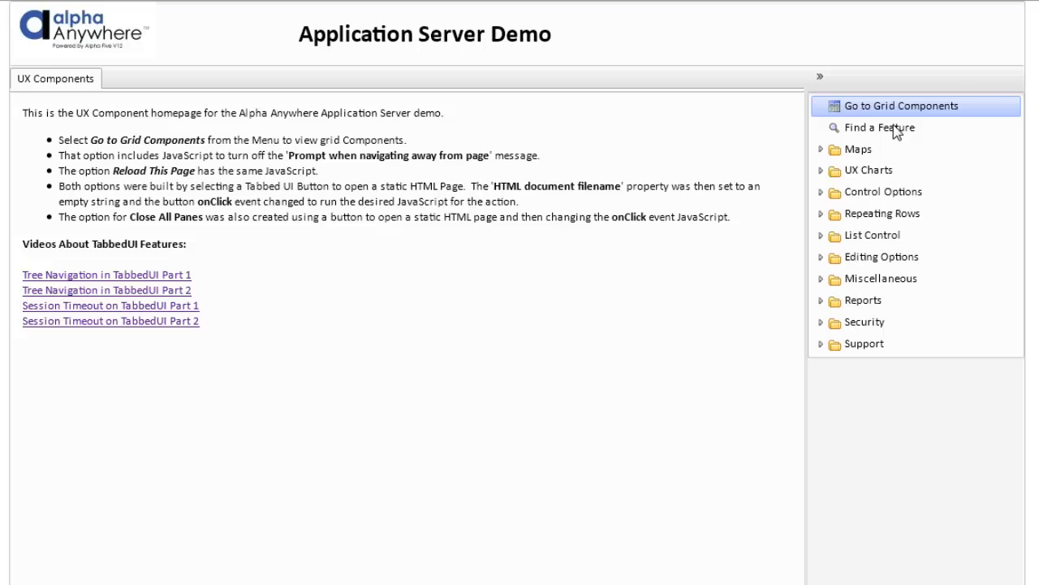
{"action": "mouse_move", "coordinate": [916, 120]}
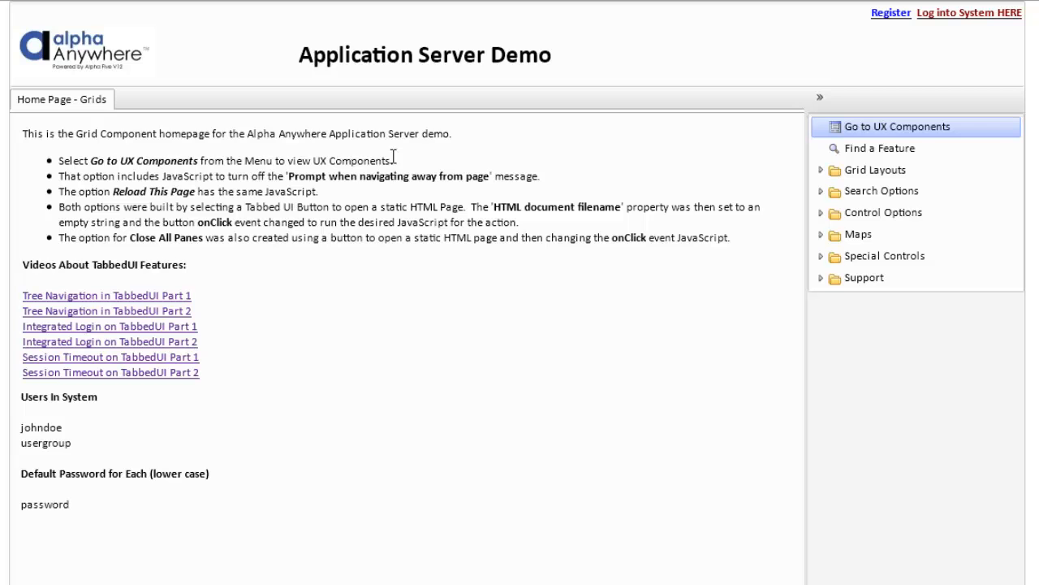
{"action": "mouse_move", "coordinate": [393, 156]}
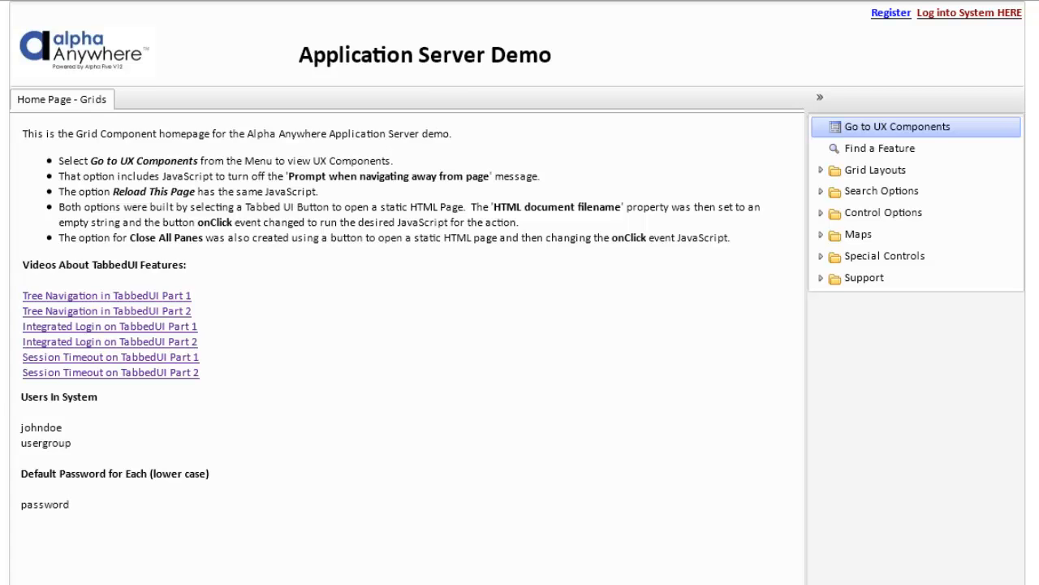